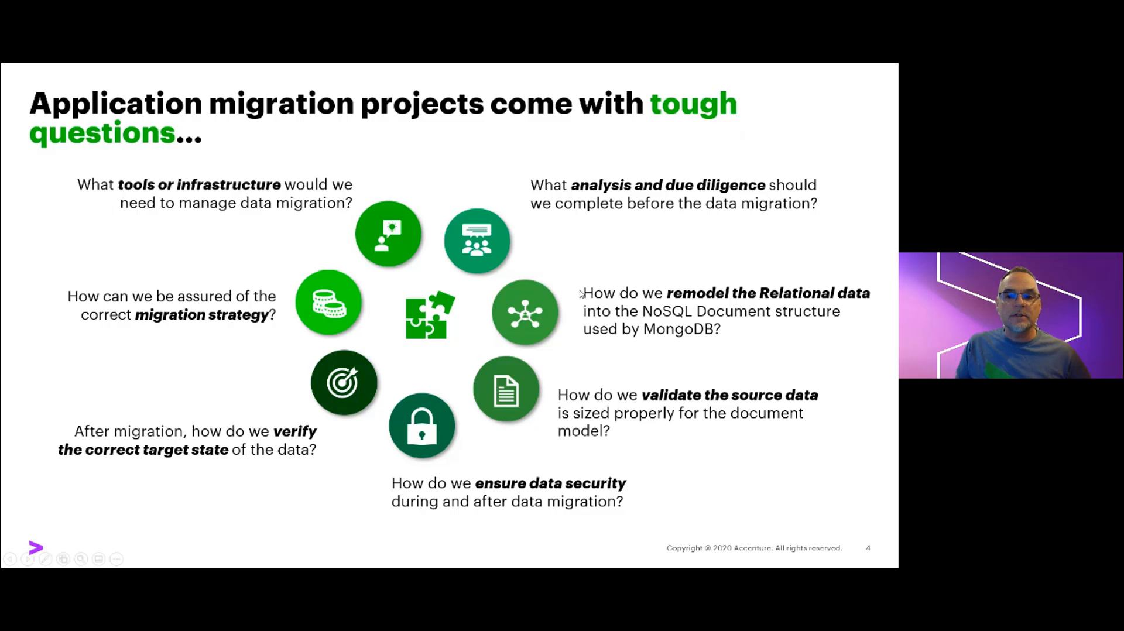
- Advance from the tough-questions slide to the Smart Data Transition capability slide
{"action": "key", "text": "Right"}
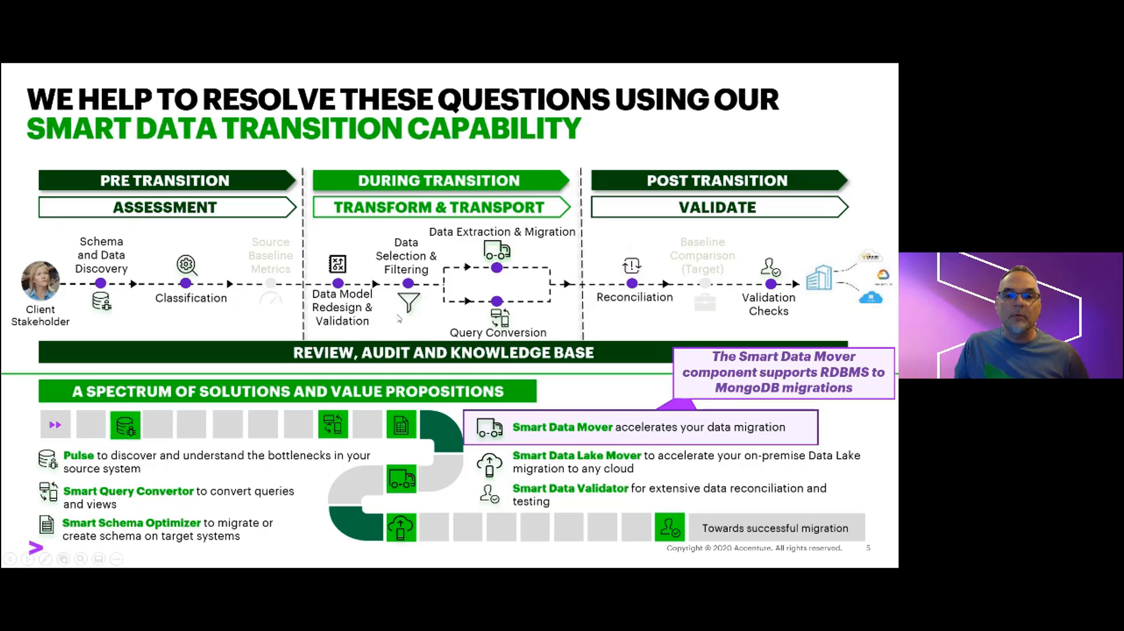
- Advance to slide 7 with the toolkit sign-in screen
{"action": "key", "text": "right"}
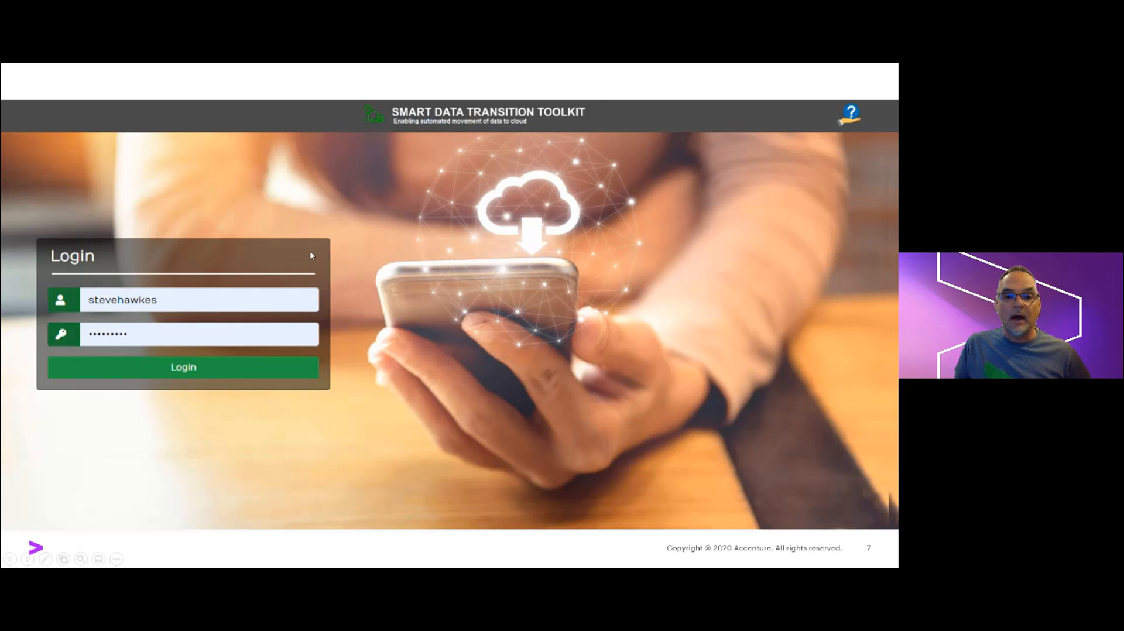
- Step through the dashboard and accelerators slides to the migration-type choice slide
{"action": "left_click", "coordinate": [182, 367]}
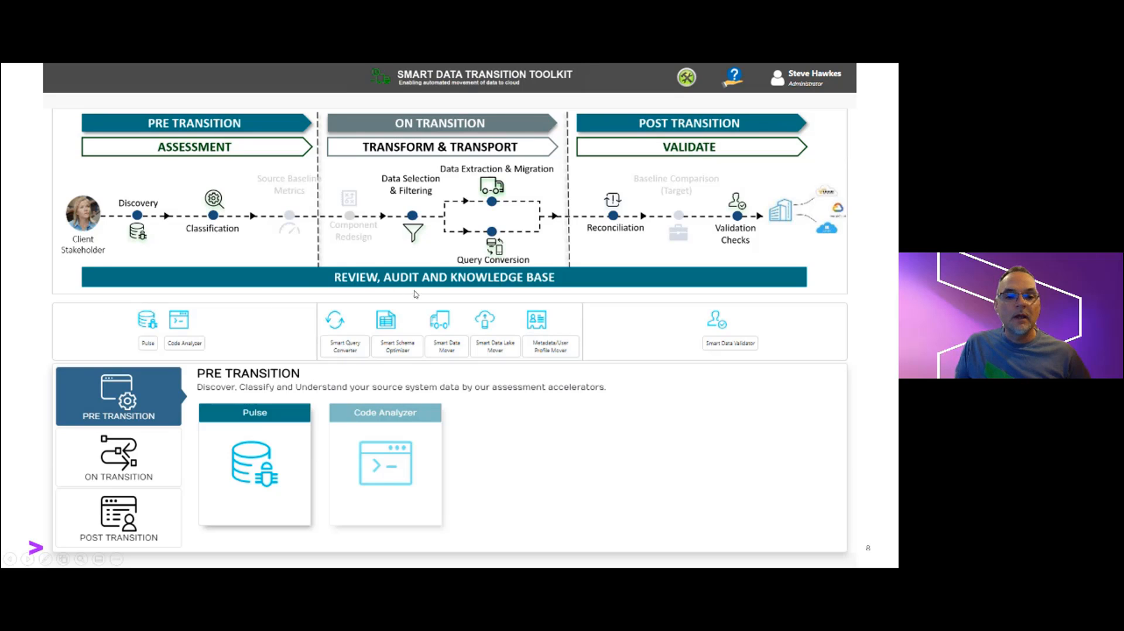
{"action": "left_click", "coordinate": [119, 457]}
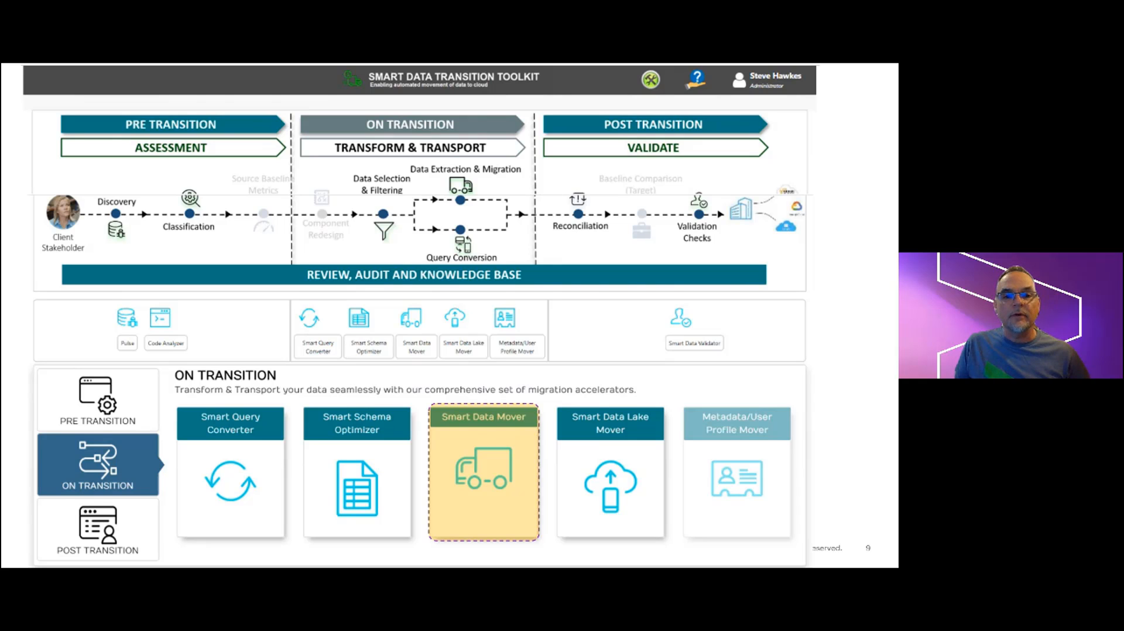
{"action": "left_click", "coordinate": [484, 472]}
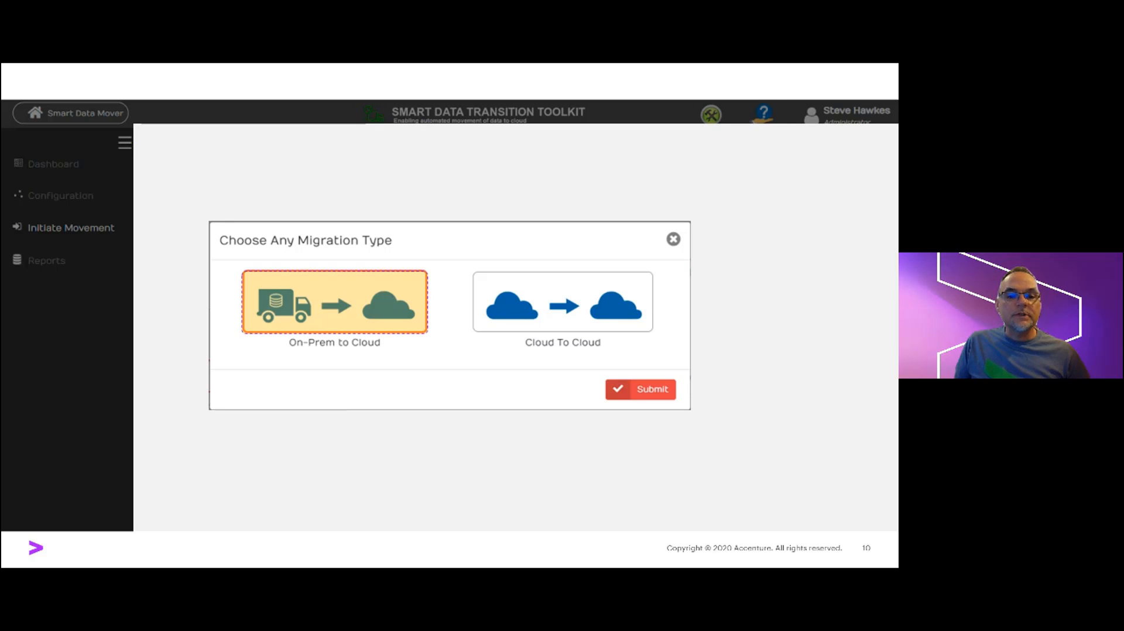
{"action": "mouse_move", "coordinate": [455, 341]}
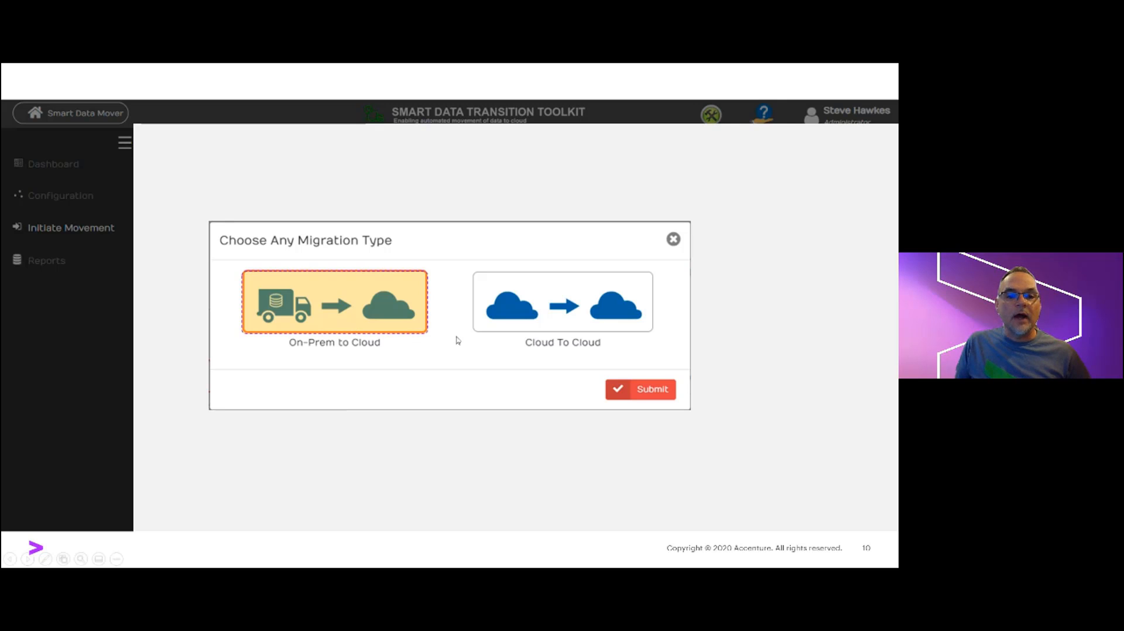
- Advance to slide 11 with the Oracle-to-MongoDB connection screen
{"action": "left_click", "coordinate": [639, 389]}
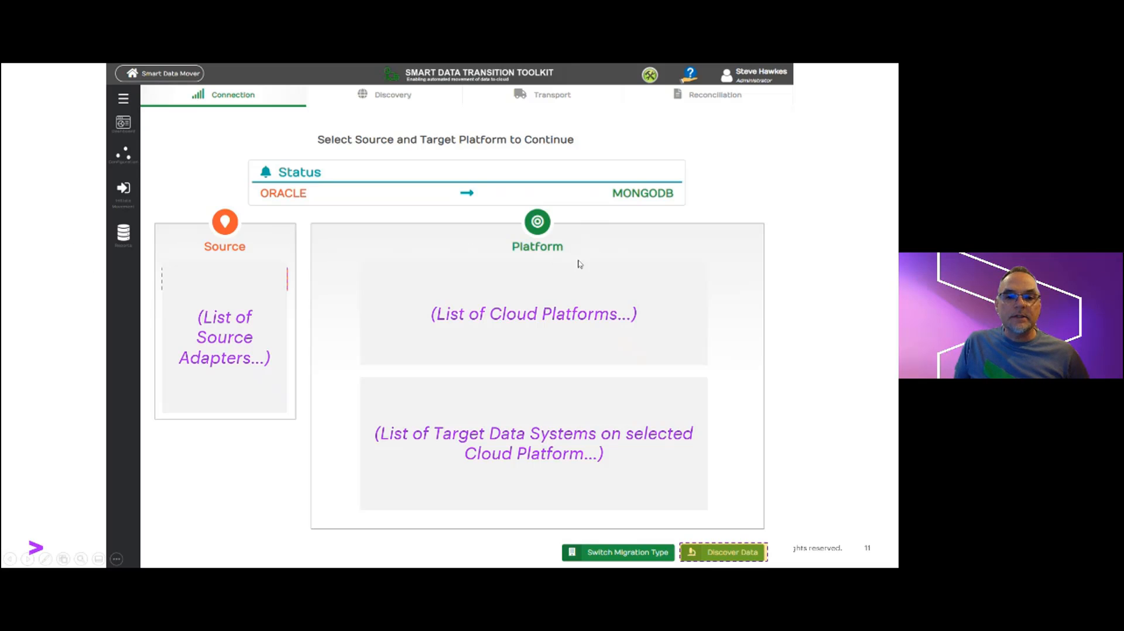
- Advance to slide 12 with the Discovery overview charts
{"action": "left_click", "coordinate": [722, 553]}
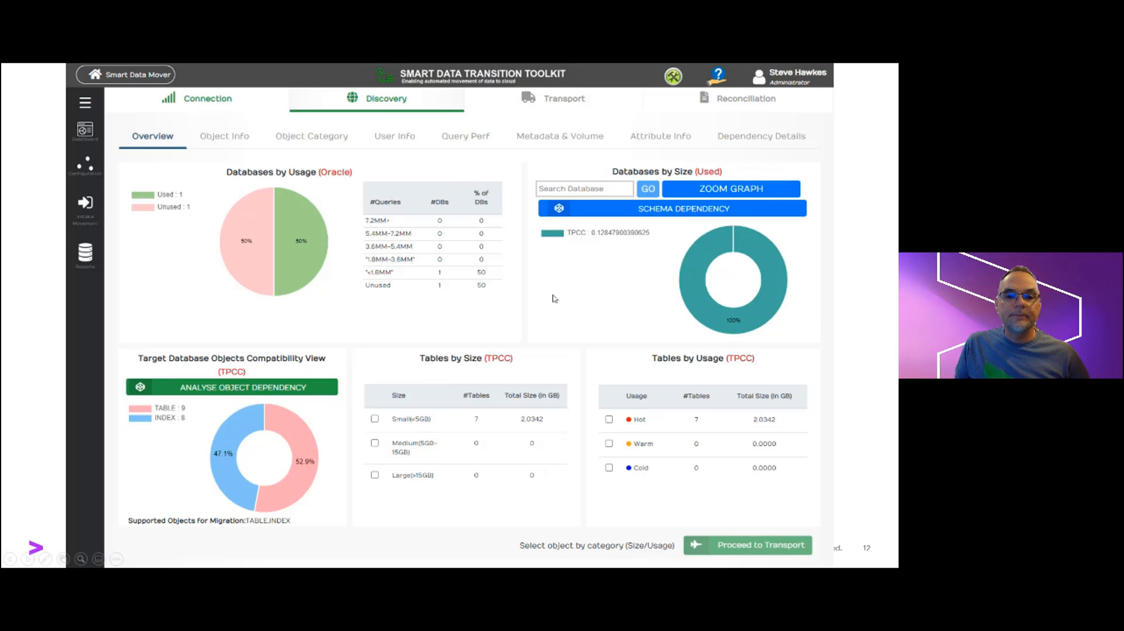
- Step past the Small tables slide to the Transport table list targeted to MongoDB
{"action": "left_click", "coordinate": [374, 419]}
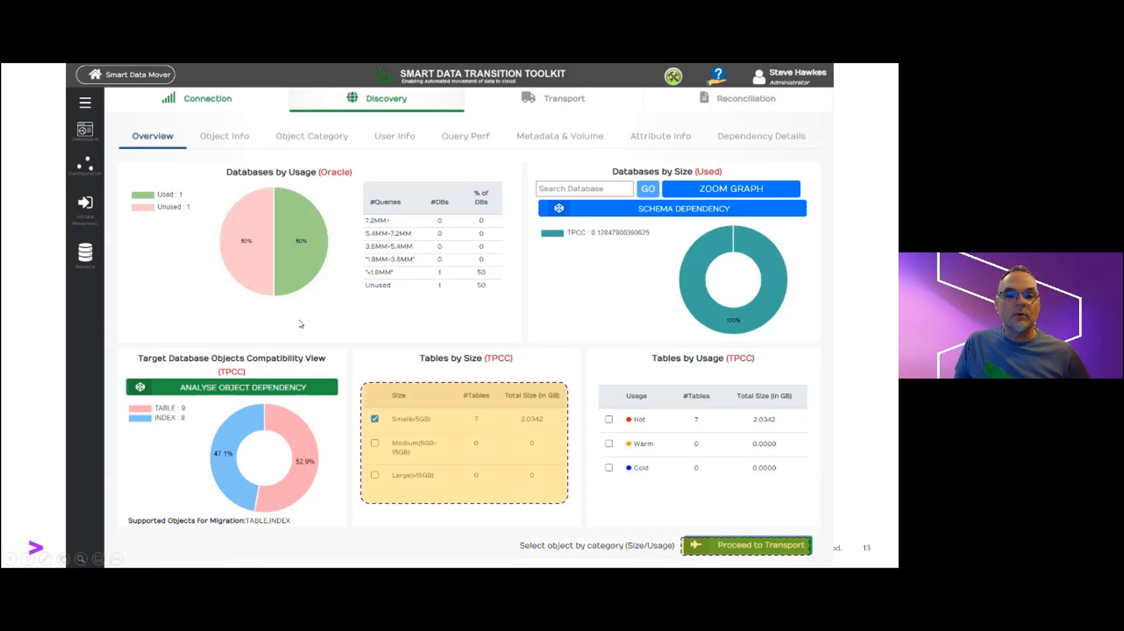
{"action": "left_click", "coordinate": [746, 545]}
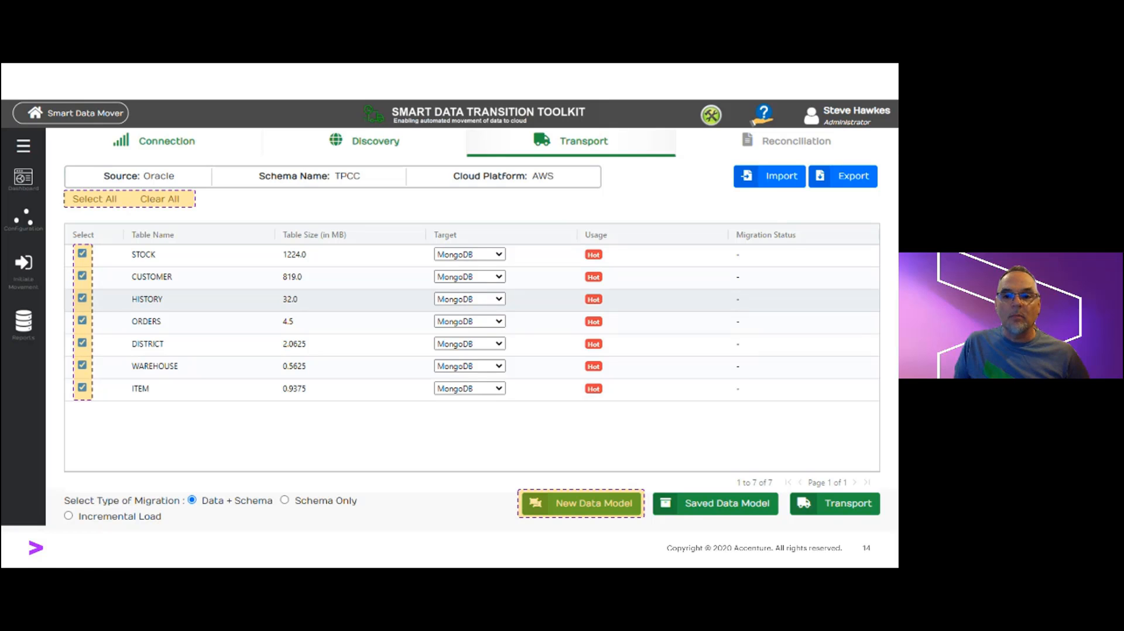
- Advance to the Remodel slide merging CUSTOMER and ORDERS into one collection
{"action": "left_click", "coordinate": [580, 502]}
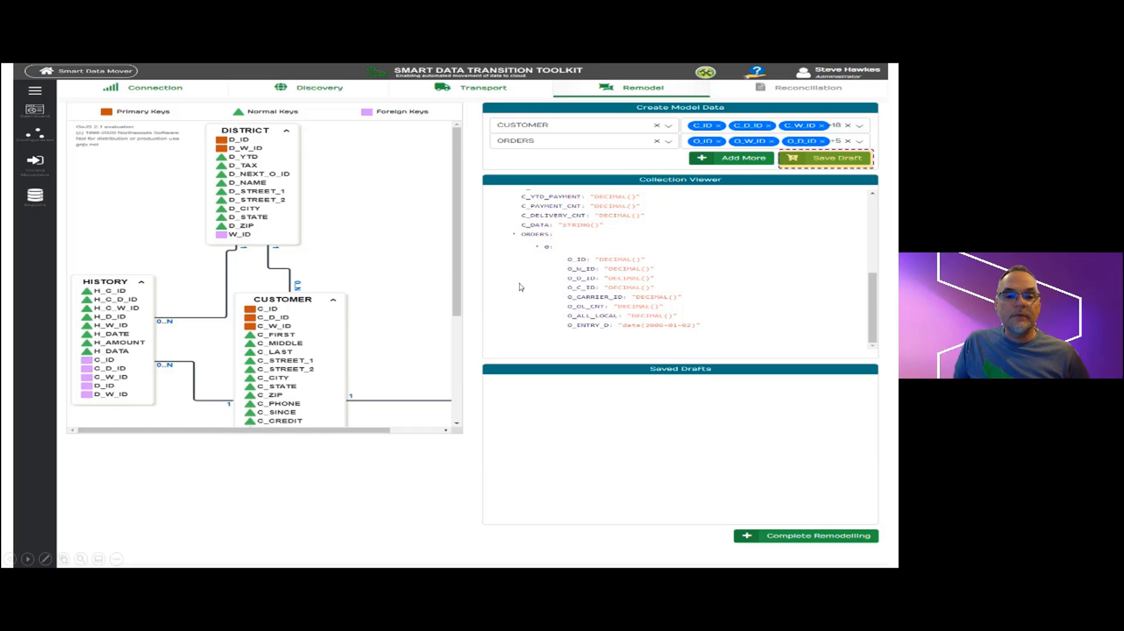
- Step past the Save Configuration slide to the saved collection drafts list
{"action": "left_click", "coordinate": [825, 158]}
{"action": "type", "text": "CutomerOrderCollection"}
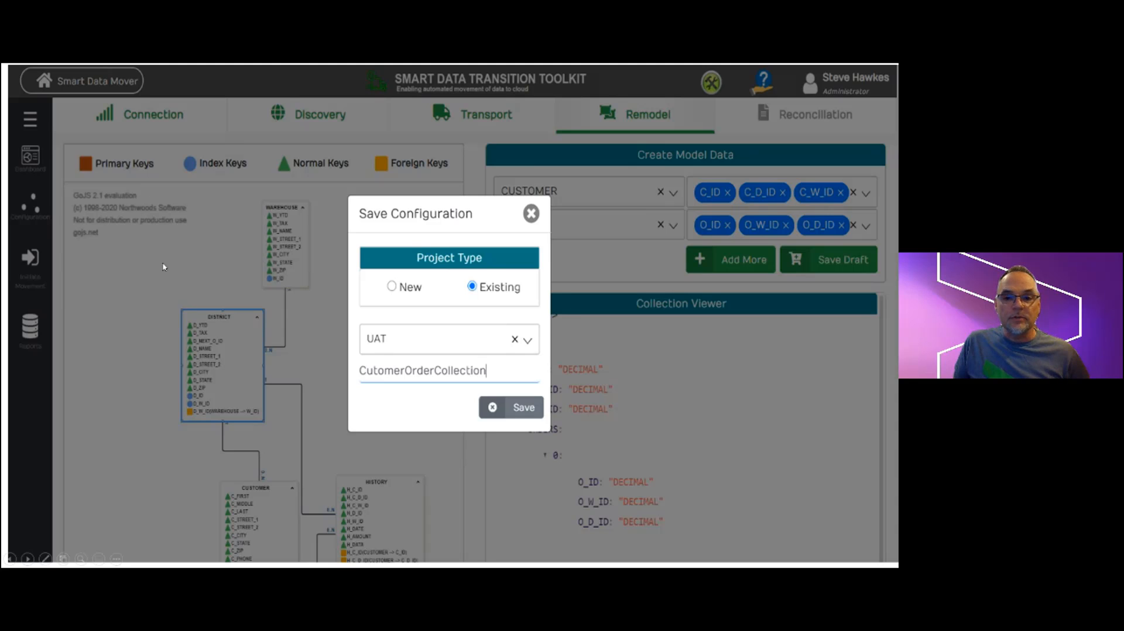
{"action": "left_click", "coordinate": [524, 406]}
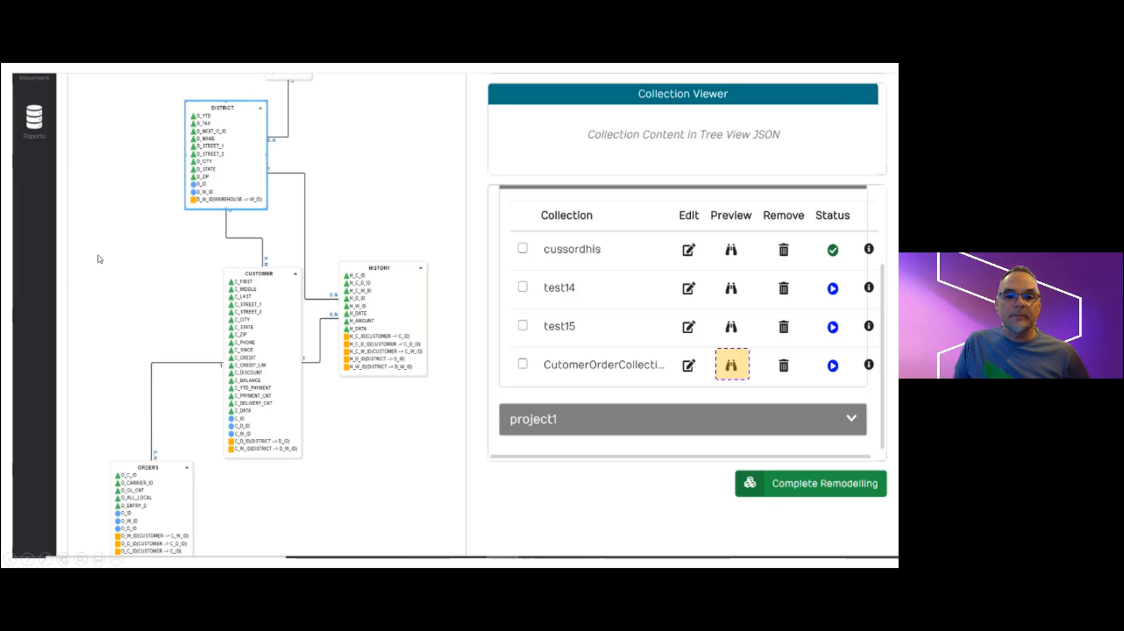
- Step through the CutomerOrderCollection preview to the expandable tree of nested ORDERS
{"action": "left_click", "coordinate": [731, 365]}
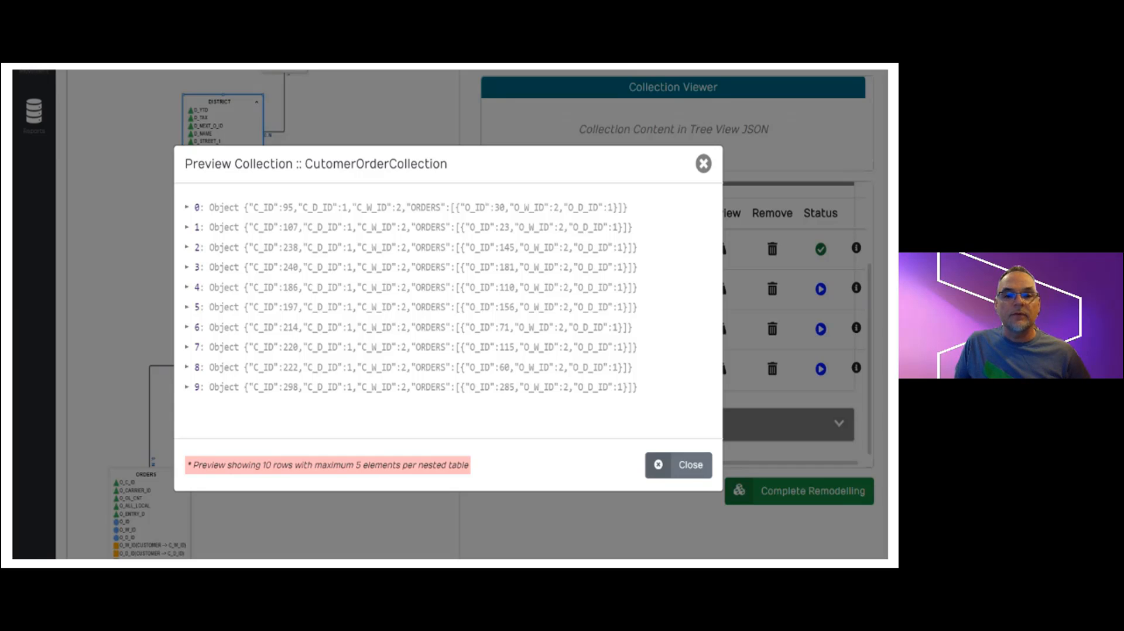
{"action": "mouse_move", "coordinate": [480, 257]}
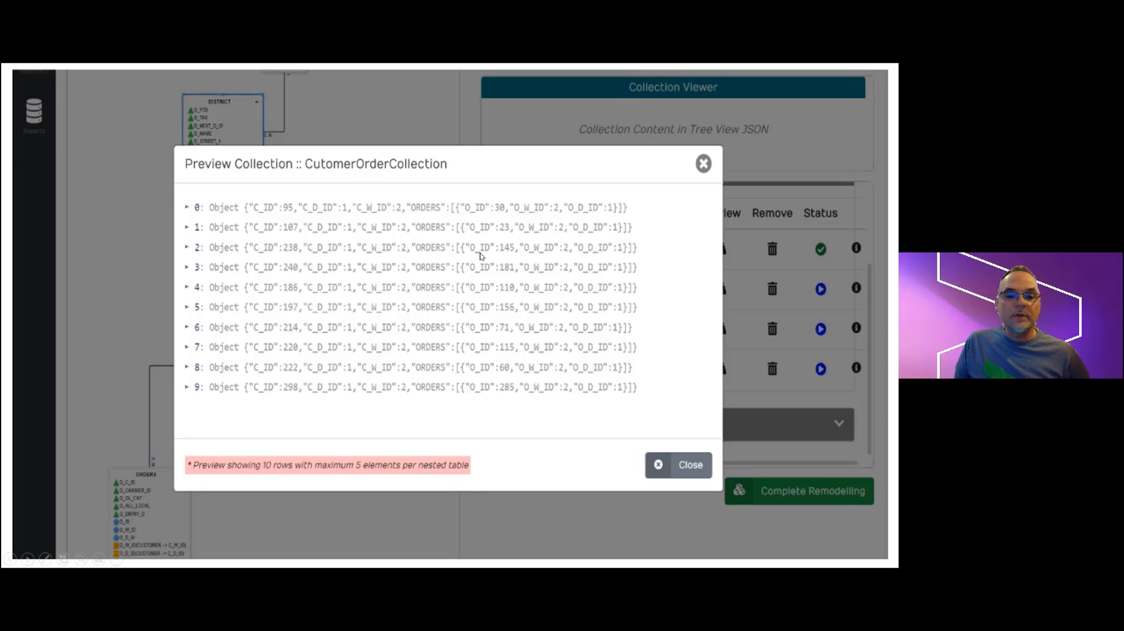
{"action": "left_click", "coordinate": [187, 207]}
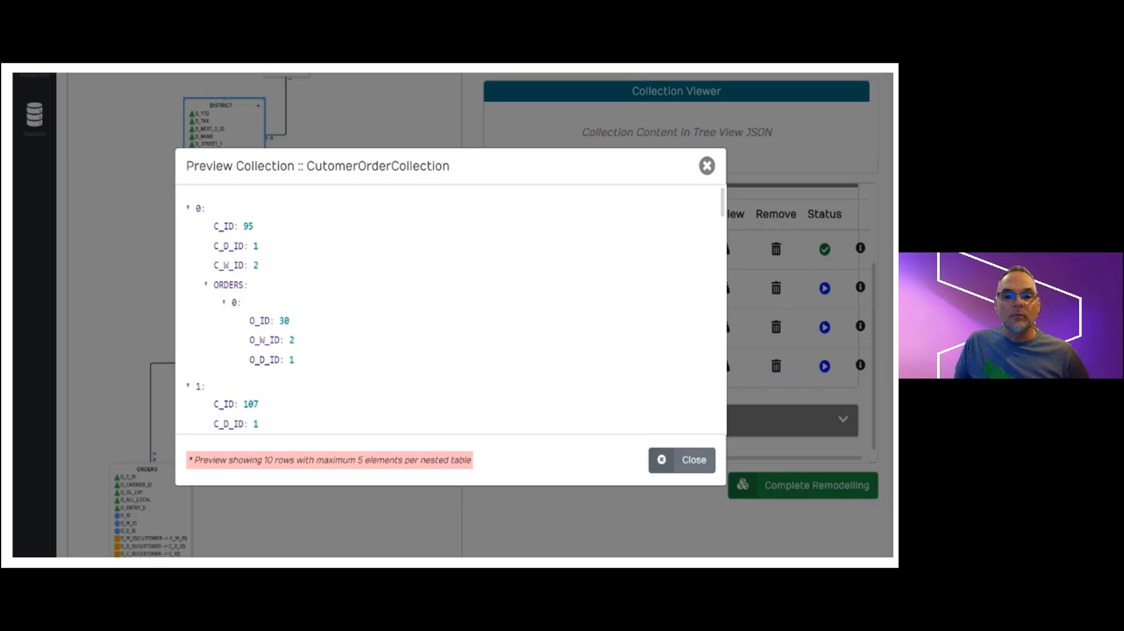
{"action": "mouse_move", "coordinate": [544, 201]}
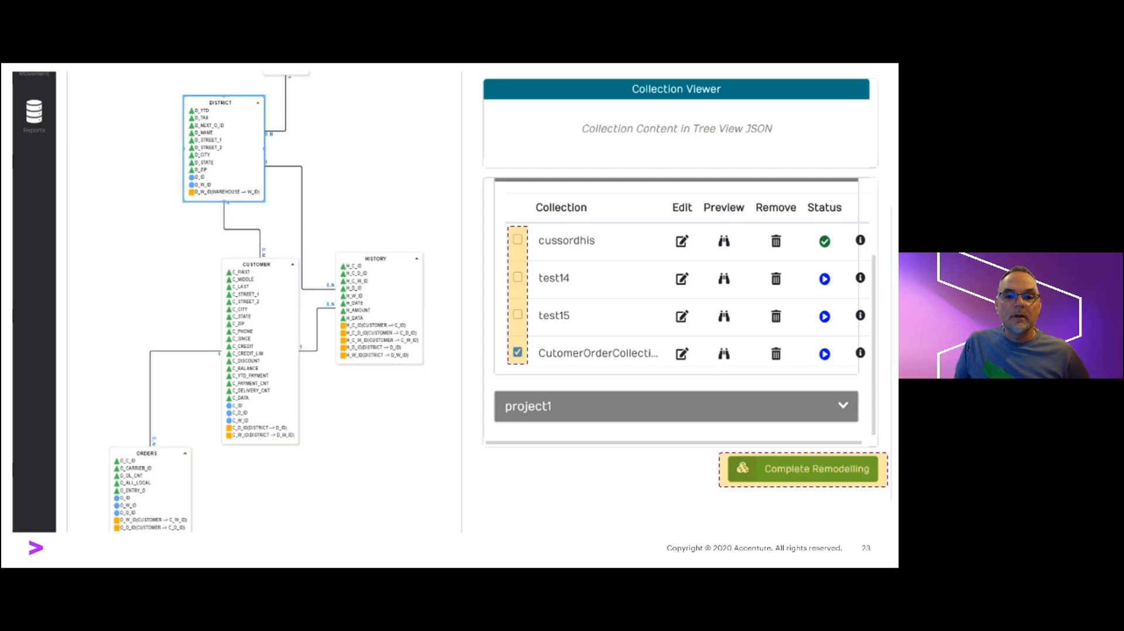
- Advance to the Remodelling Progress and Reconciliation Viewer slide
{"action": "left_click", "coordinate": [802, 468]}
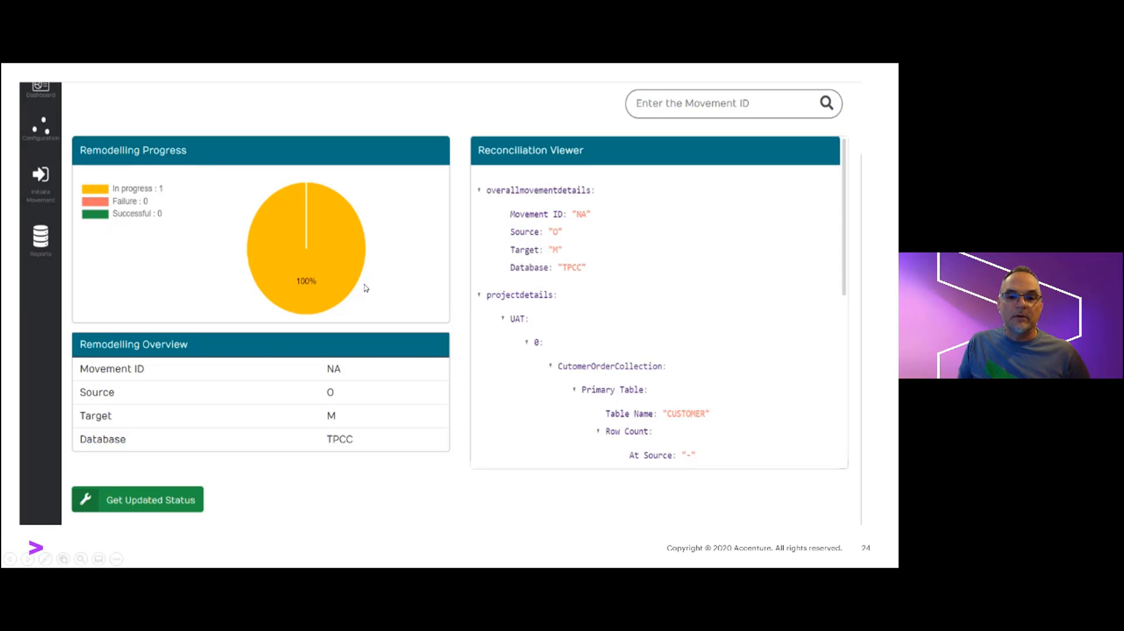
- Advance past the Schema Renaming Template slides to the SampleSchemaRenameTemplate spreadsheet mapping Oracle CUSTOMER columns
{"action": "left_click", "coordinate": [137, 498]}
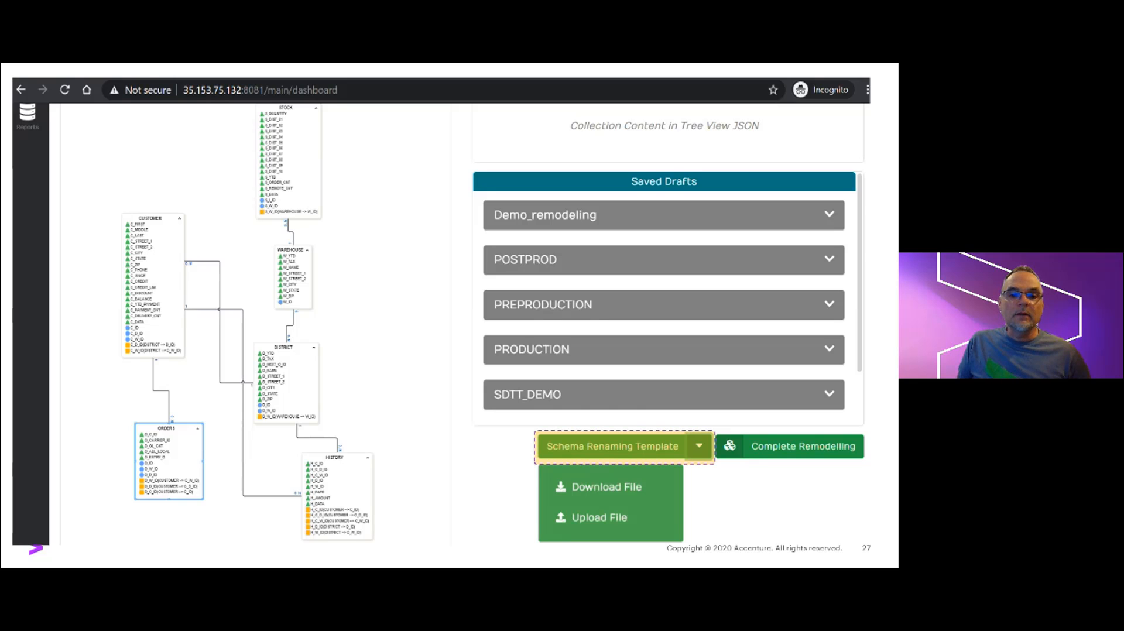
{"action": "left_click", "coordinate": [606, 487]}
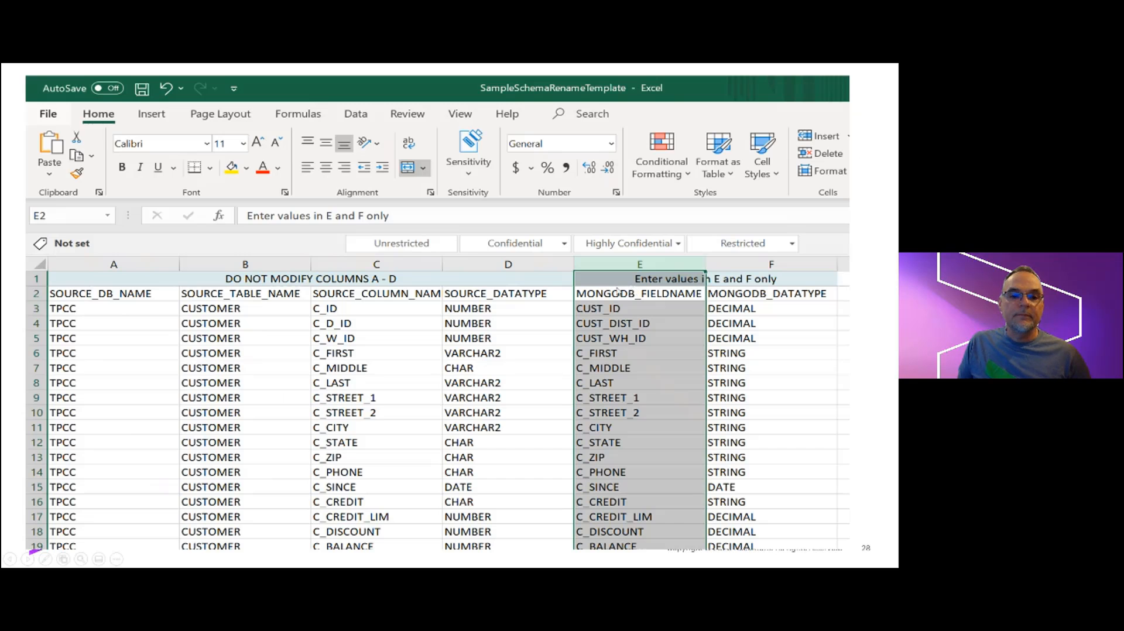